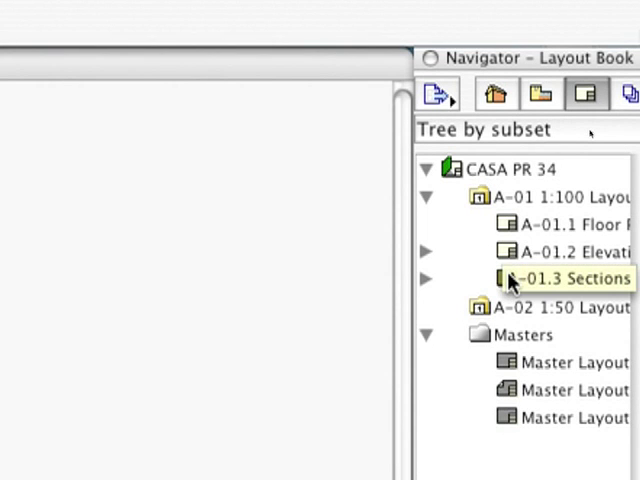
Open the A-01 1:100 layouts to review the sections and elevations sheets.
{"action": "double_click", "coordinate": [570, 278]}
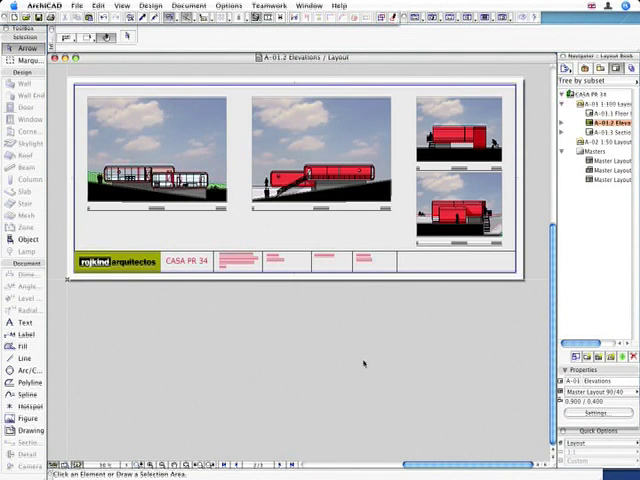
{"action": "mouse_move", "coordinate": [364, 362]}
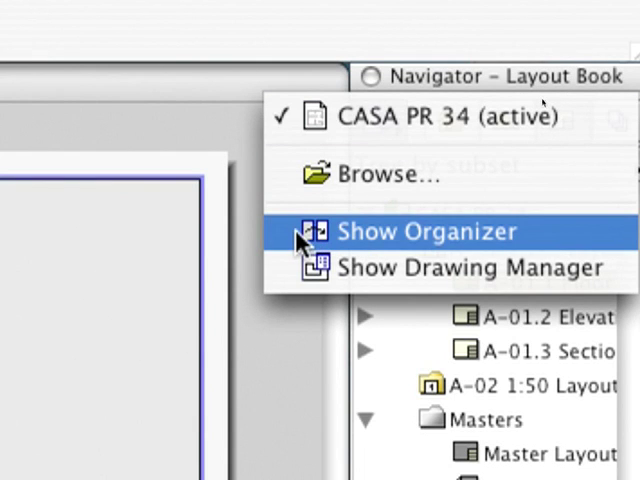
Show the Organizer with the View Map on the left and select the A-01.1 Floor Plans layout.
{"action": "left_click", "coordinate": [424, 232]}
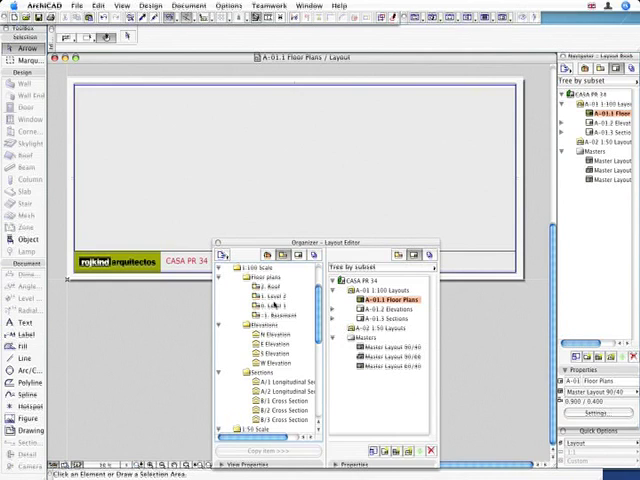
{"action": "left_click", "coordinate": [270, 304]}
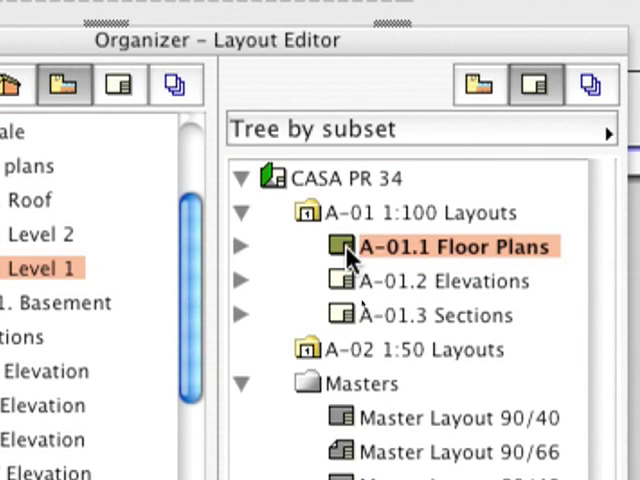
{"action": "left_click", "coordinate": [240, 246]}
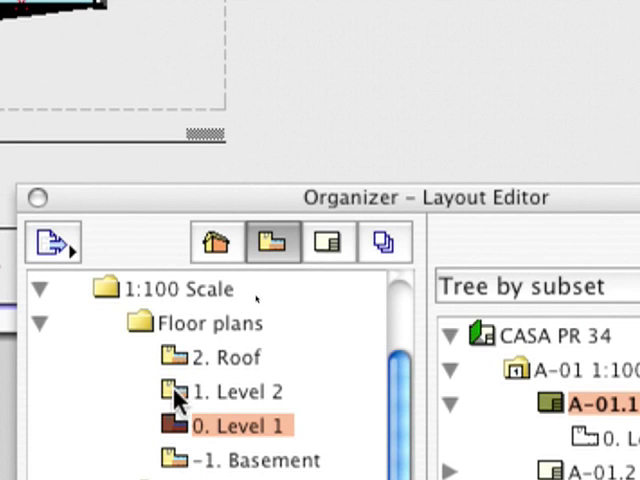
Place the 1:100 Level 1 and Level 2 floor plan views as drawings on A-01.1 Floor Plans.
{"action": "left_click", "coordinate": [230, 392]}
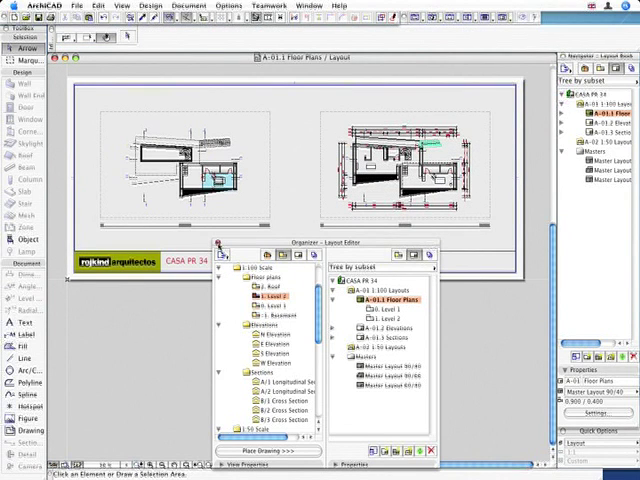
{"action": "left_click", "coordinate": [428, 452]}
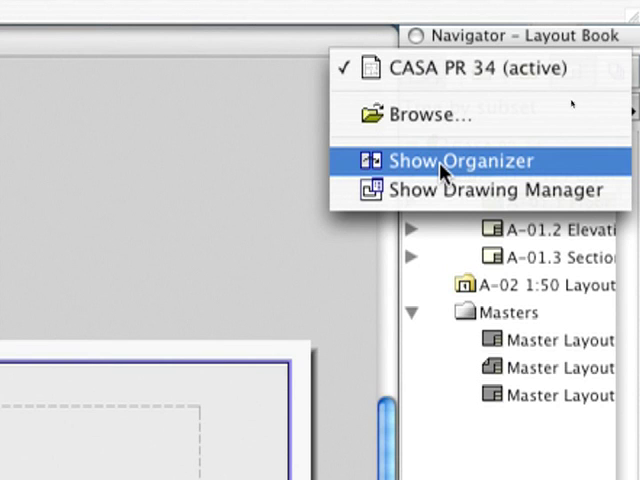
Drag the 1:50 Level 2 and Level 1 views onto A-02 to create layouts A-02.1 and A-02.2.
{"action": "left_click", "coordinate": [456, 160]}
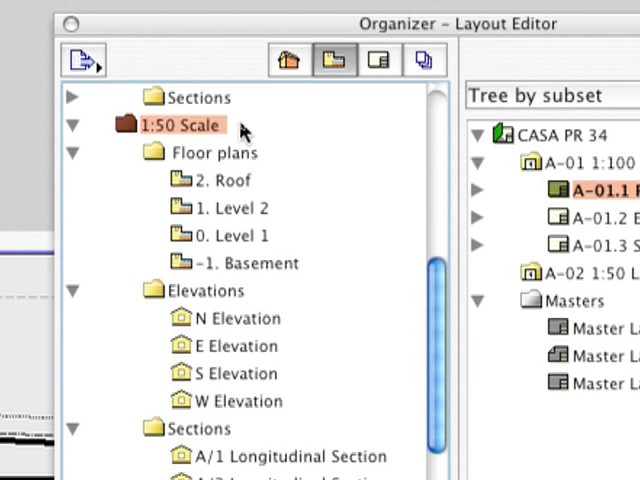
{"action": "mouse_move", "coordinate": [244, 208]}
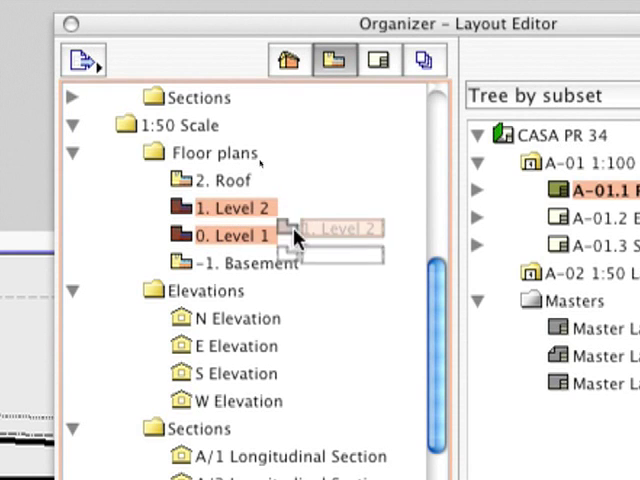
{"action": "left_click_drag", "start_coordinate": [230, 208], "coordinate": [544, 276]}
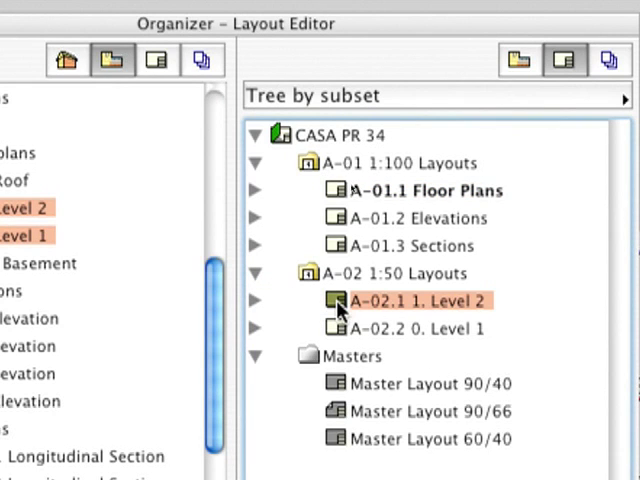
{"action": "left_click", "coordinate": [416, 328]}
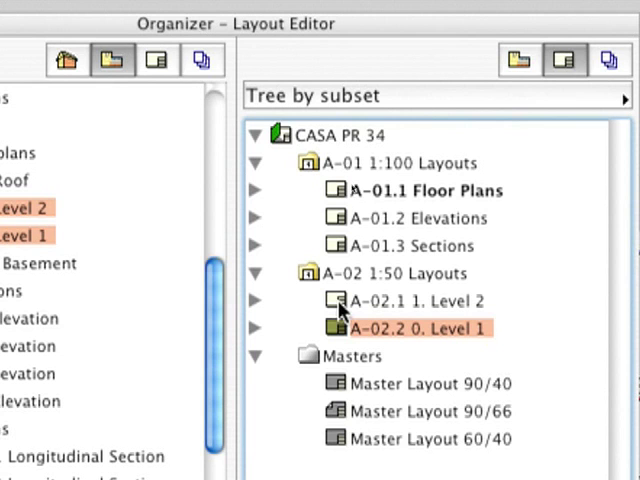
{"action": "left_click", "coordinate": [420, 300]}
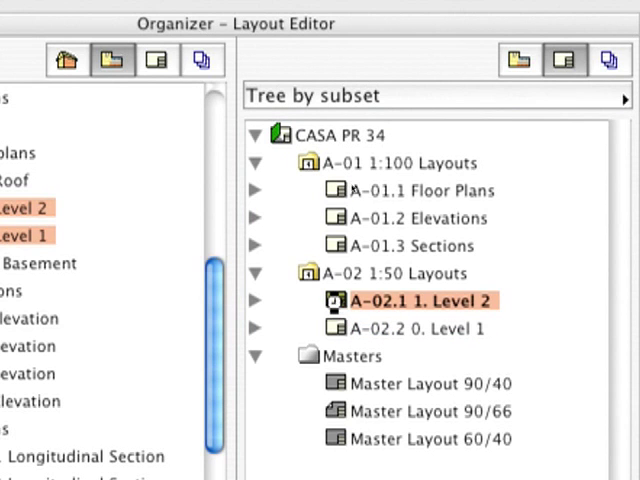